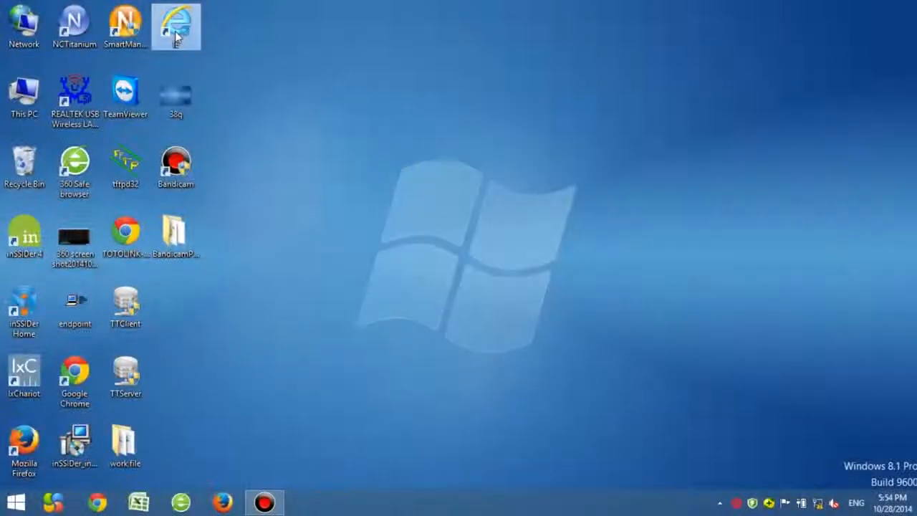
- Launch Internet Explorer and go to 192.168.1.1
double_click(176, 27)
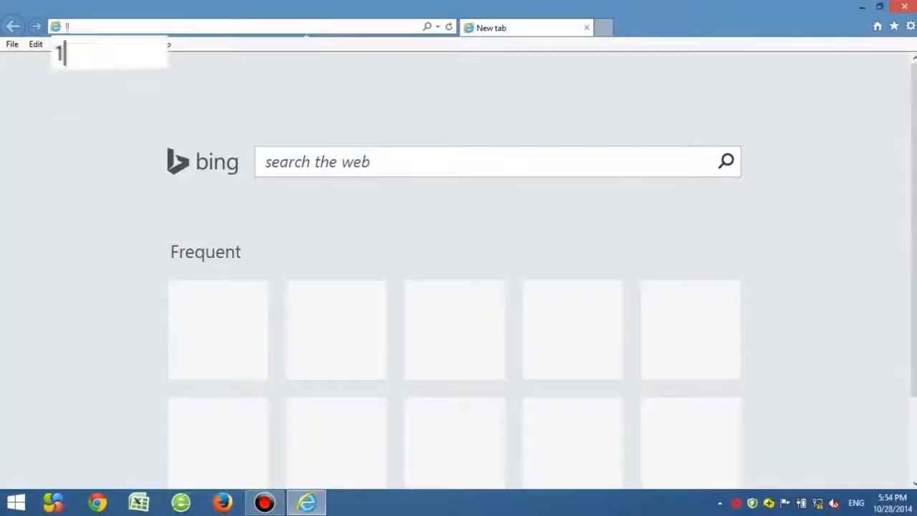
text(92.168)
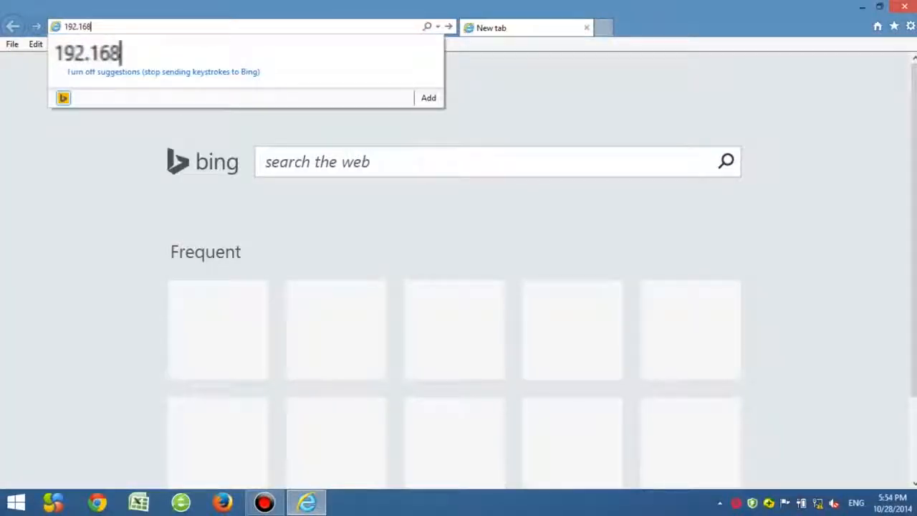
text(.1.1/login.htm)
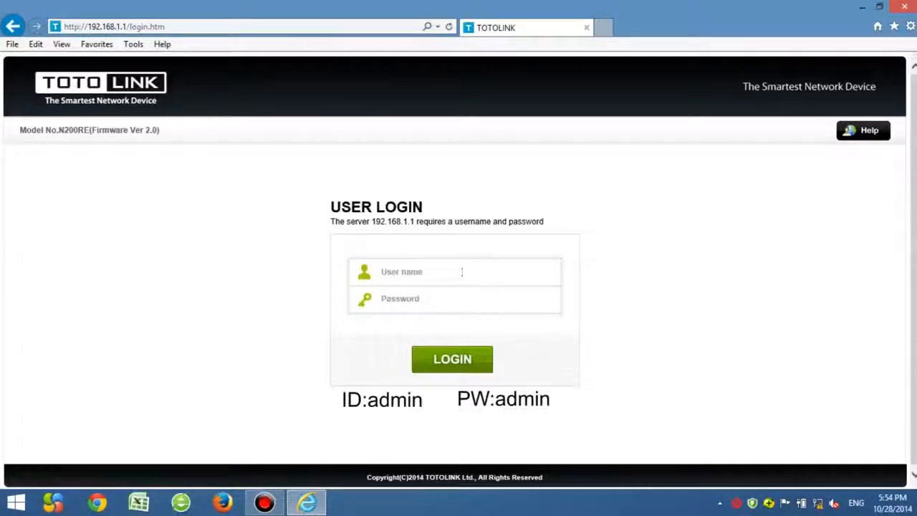
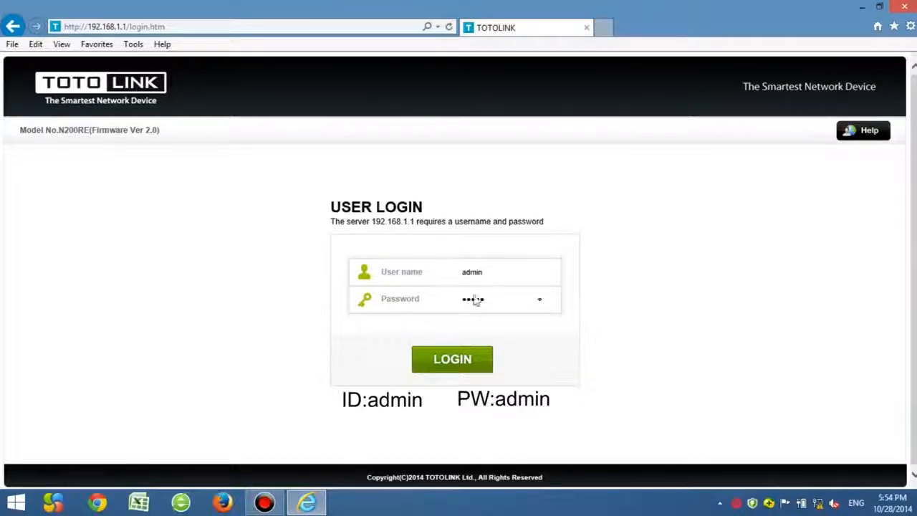
click(452, 359)
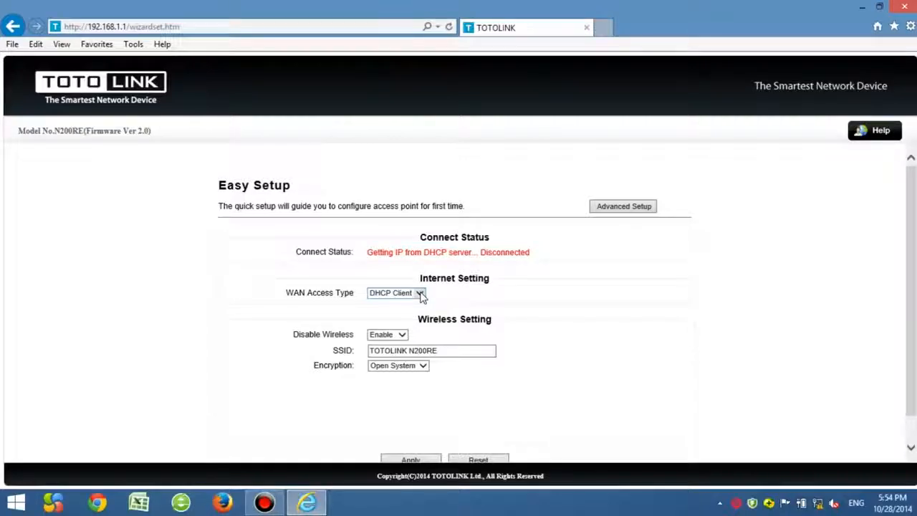
click(421, 293)
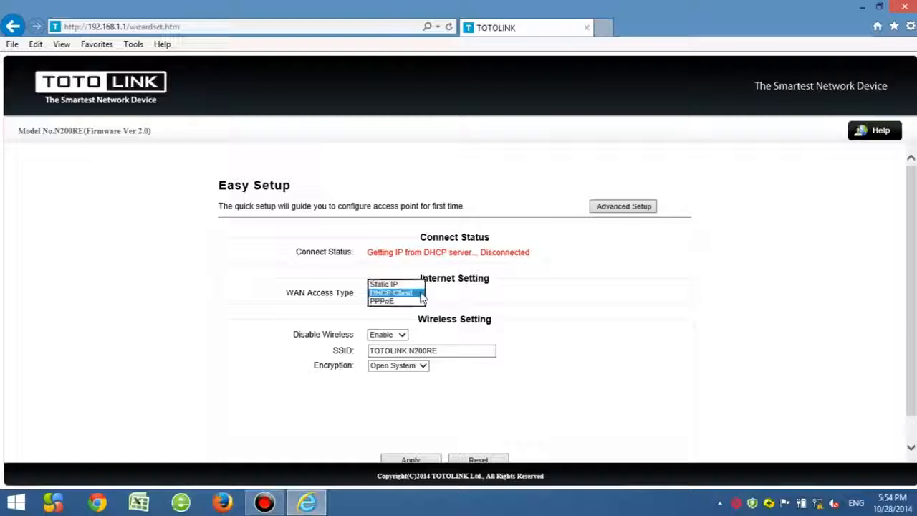
click(381, 301)
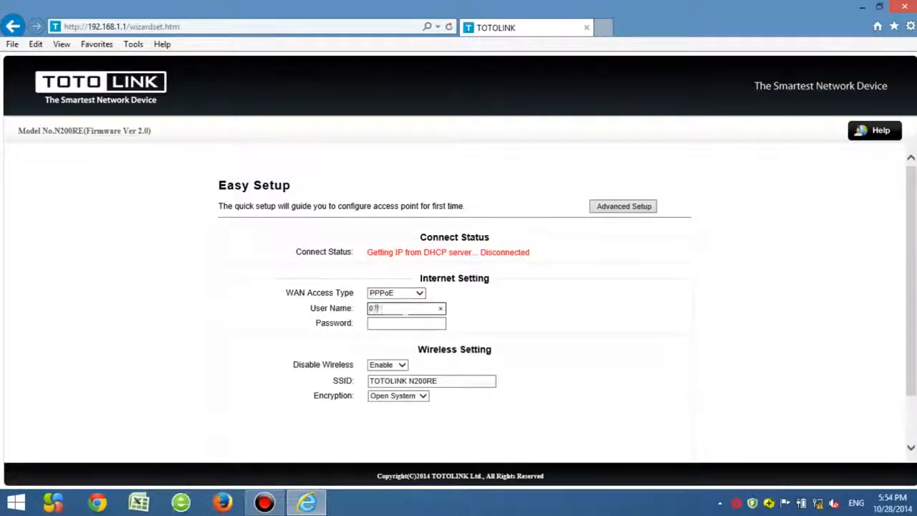
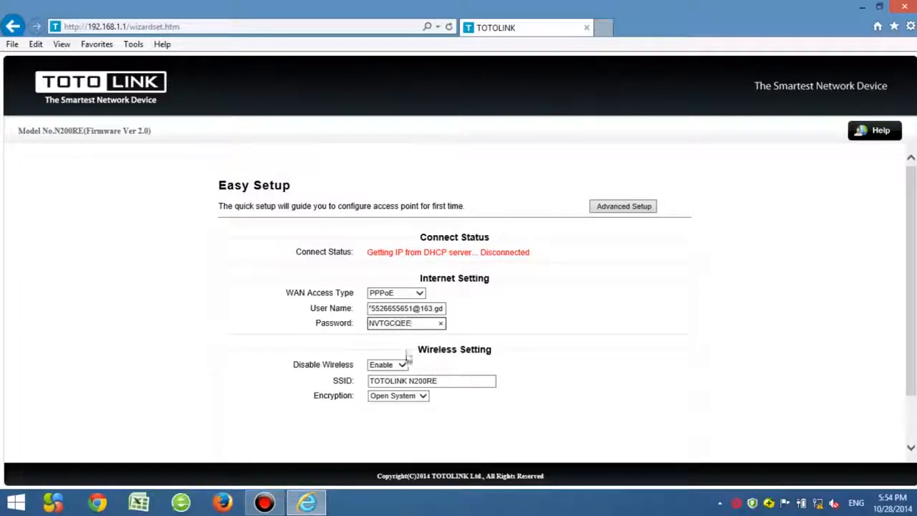
- Set wireless encryption to WPA-Mixed AES with a passphrase and apply
click(397, 395)
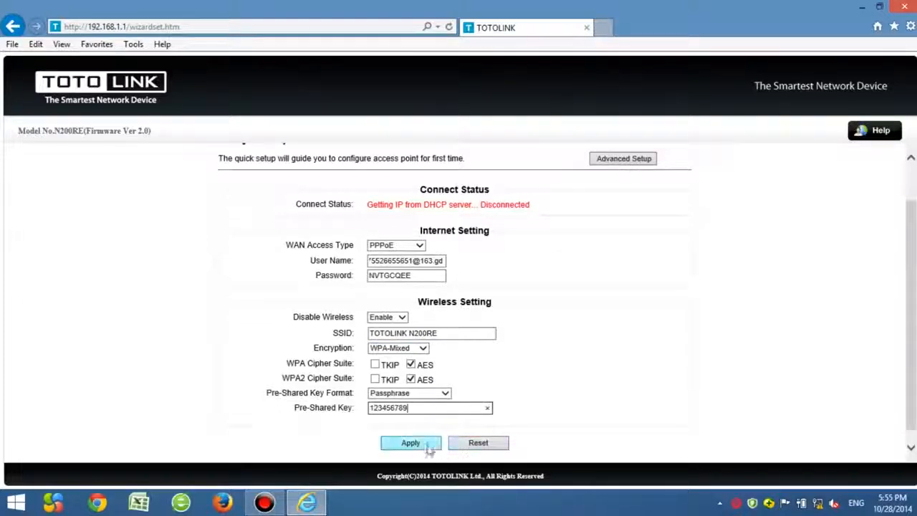
click(411, 443)
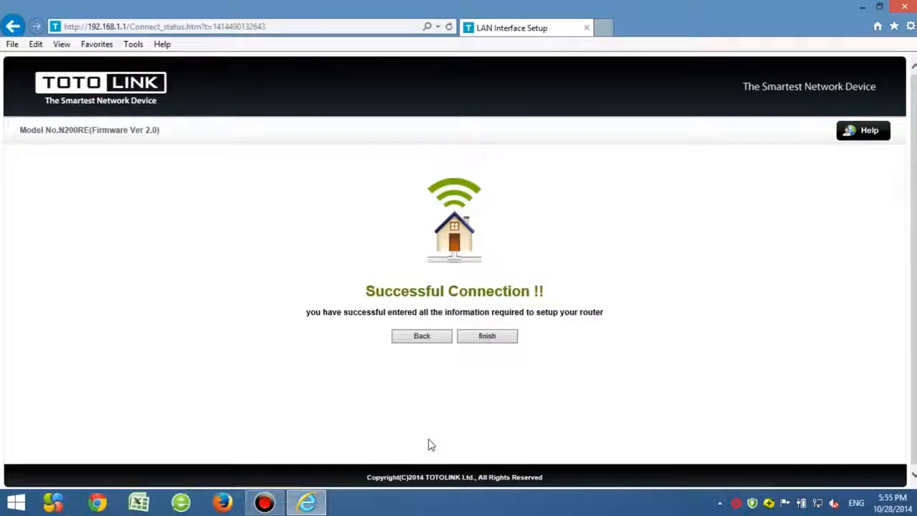
- Finish setup, confirm PPPoE Connected status, and open a new browser tab
click(486, 335)
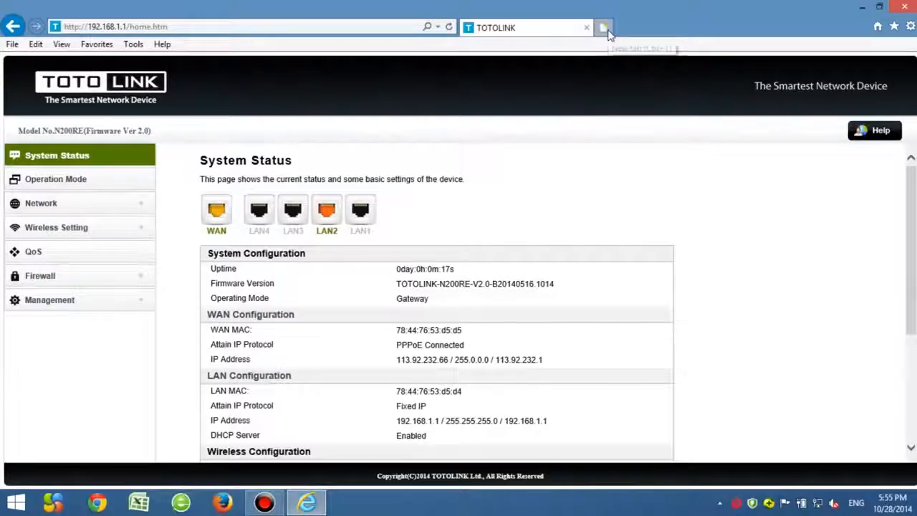
click(604, 27)
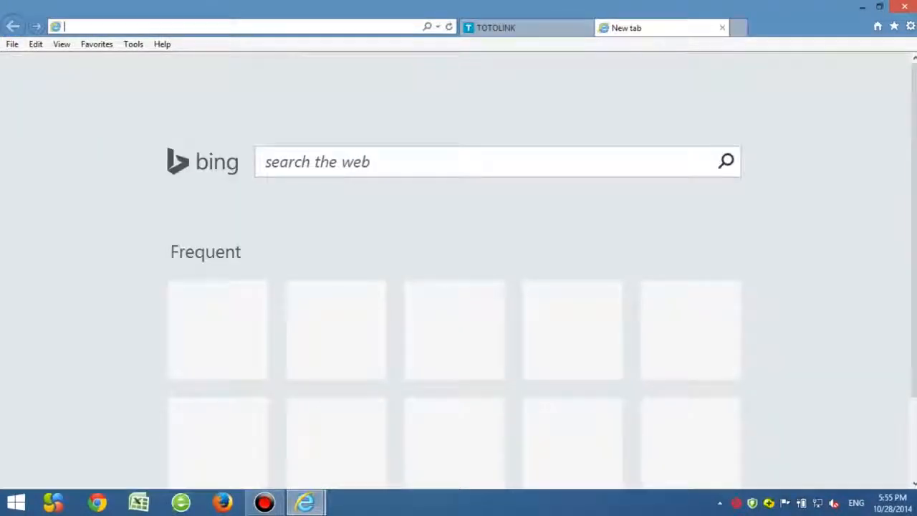
text(WWW.TOTO)
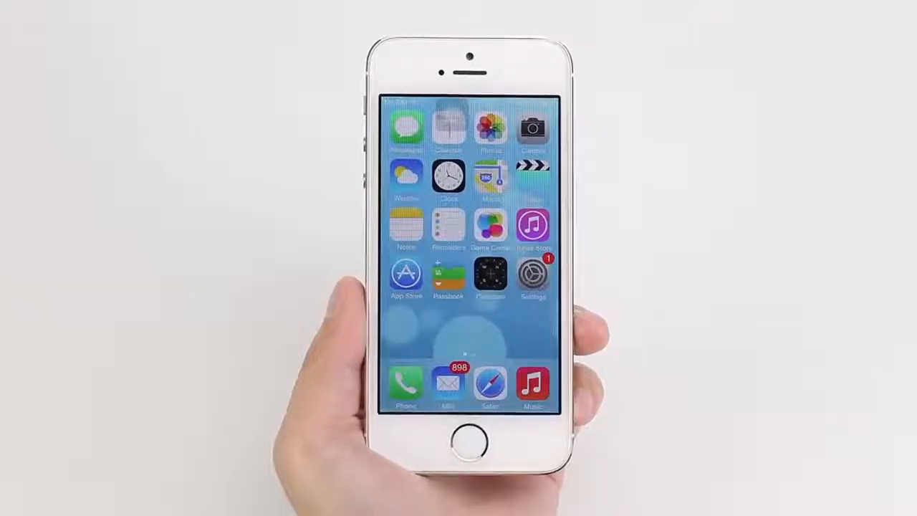
- On the iPhone, select TOTOLINK N200RE in Wi-Fi settings, enter its password, and join
click(532, 274)
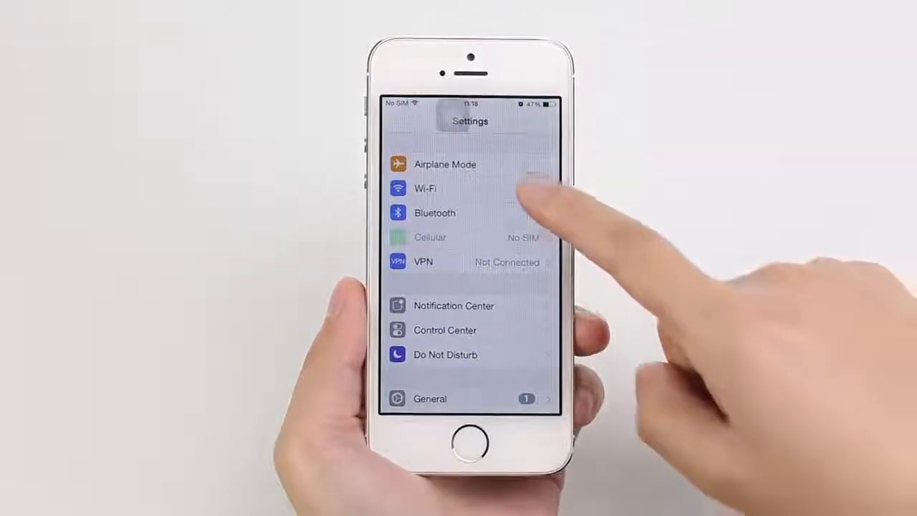
click(426, 189)
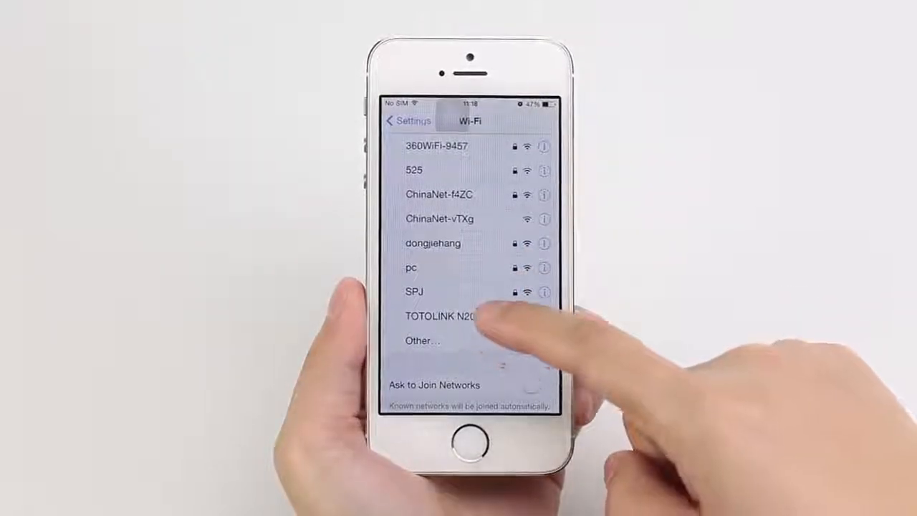
click(444, 316)
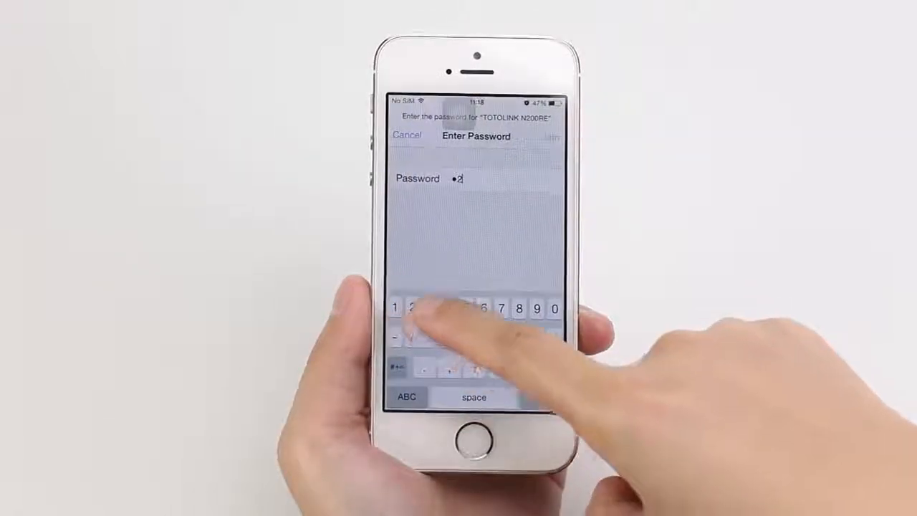
click(519, 307)
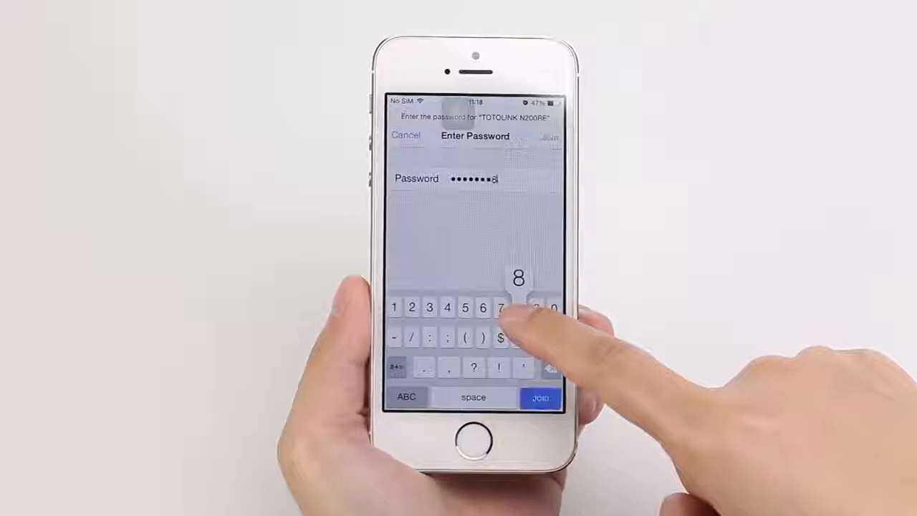
click(540, 397)
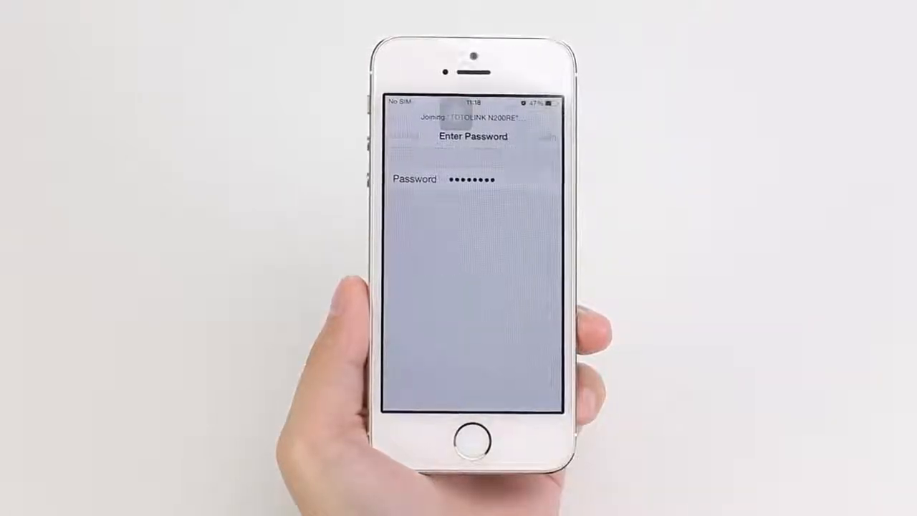